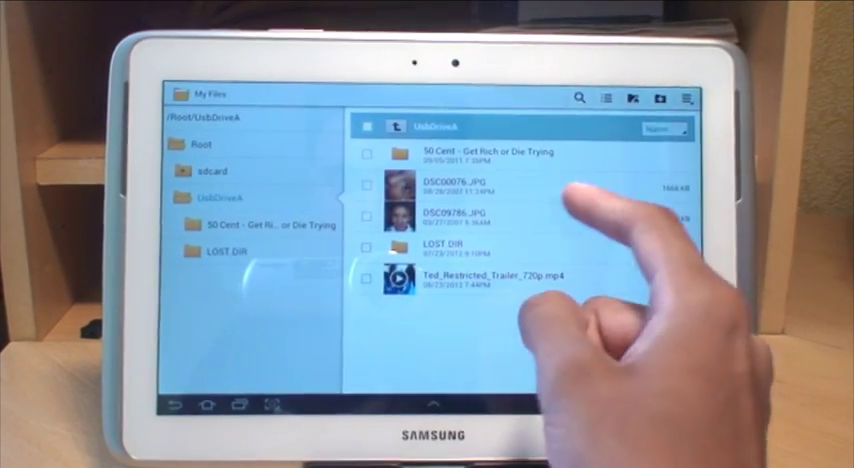
Select Ted_Restricted_Trailer_720p.mp4 on UsbDriveA to get the 'Complete action using' player chooser.
left_click(470, 190)
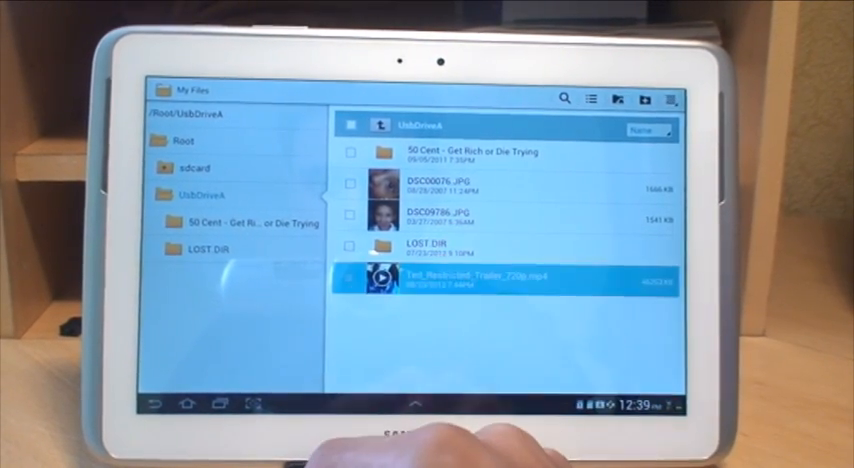
left_click(480, 278)
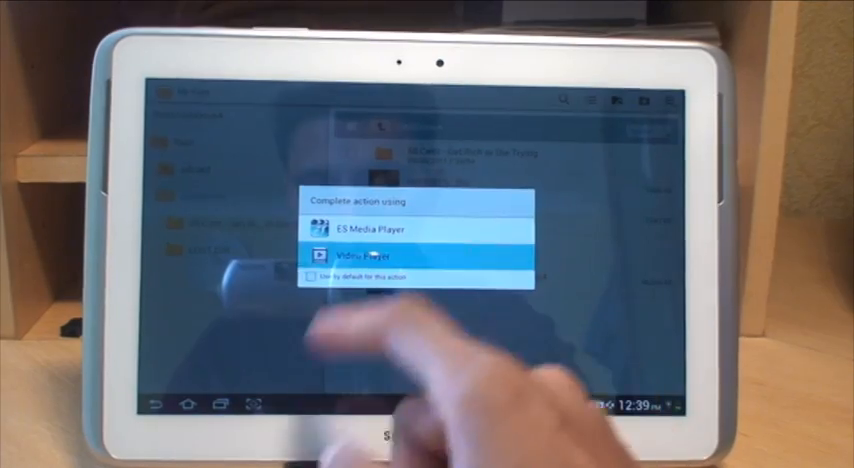